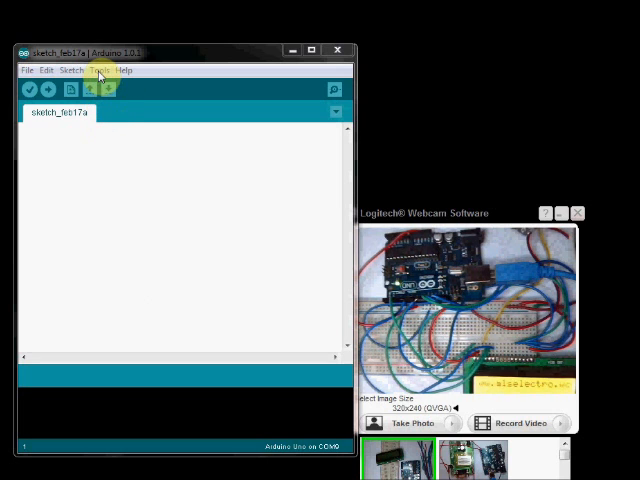
# Step: Browse the File menu's bundled Examples list to reach the LiquidCrystal HelloWorld sketch
pyautogui.click(100, 70)
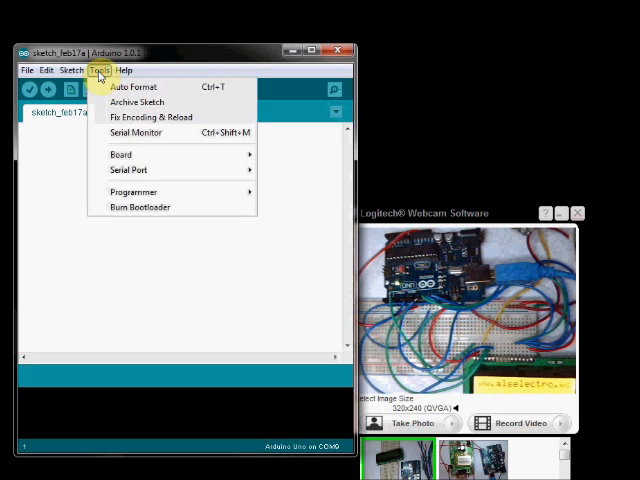
pyautogui.click(128, 170)
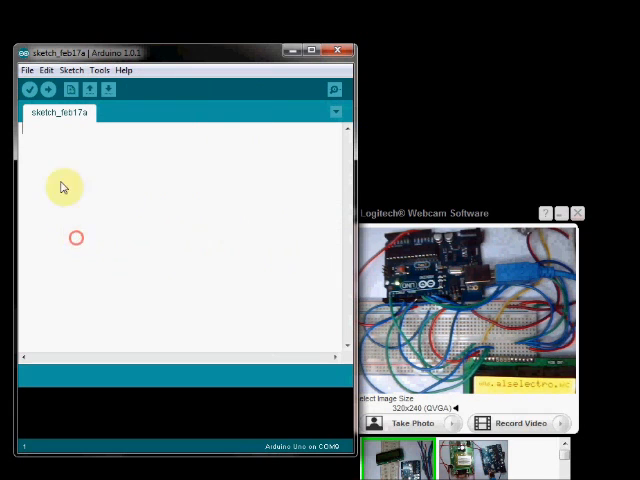
pyautogui.click(28, 70)
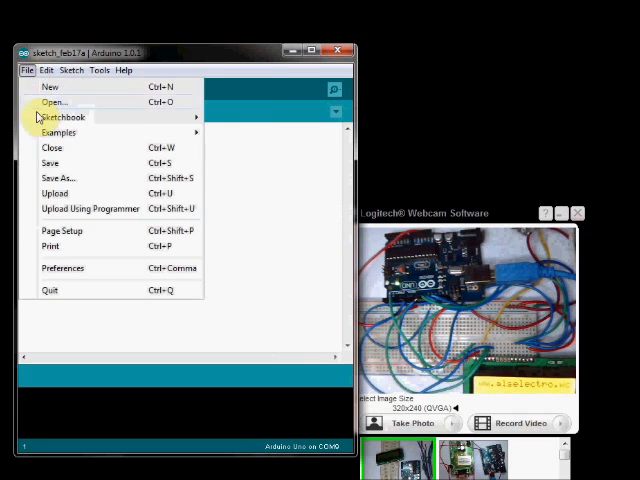
pyautogui.click(60, 132)
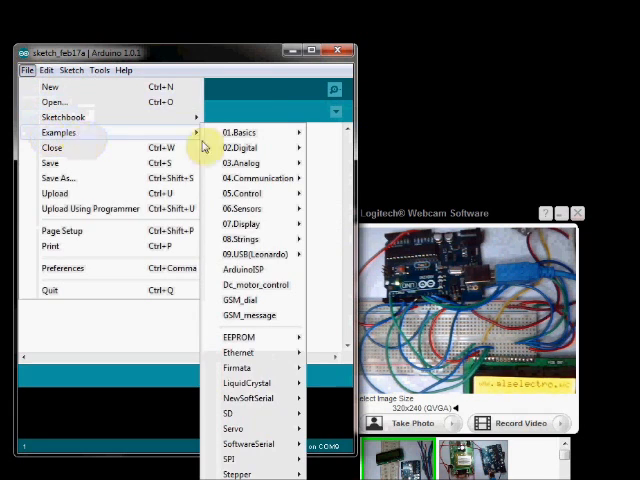
pyautogui.moveTo(248, 384)
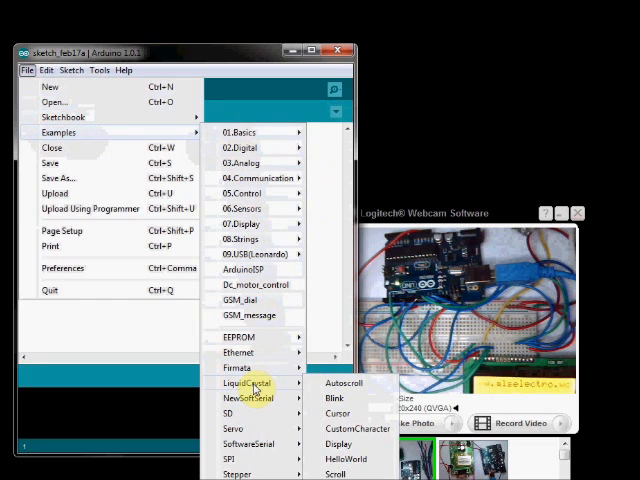
pyautogui.moveTo(340, 384)
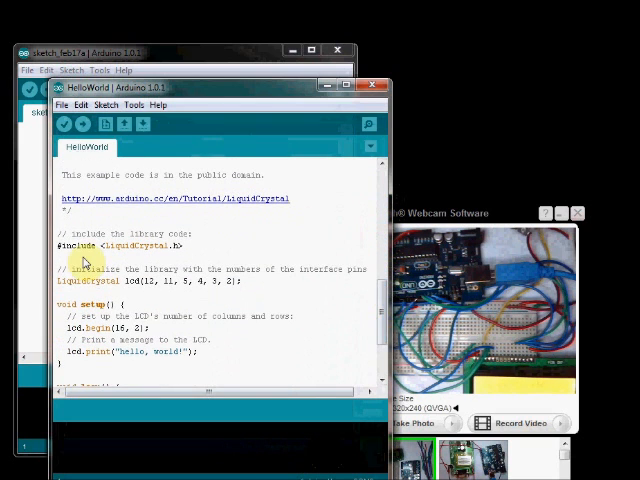
pyautogui.moveTo(88, 254)
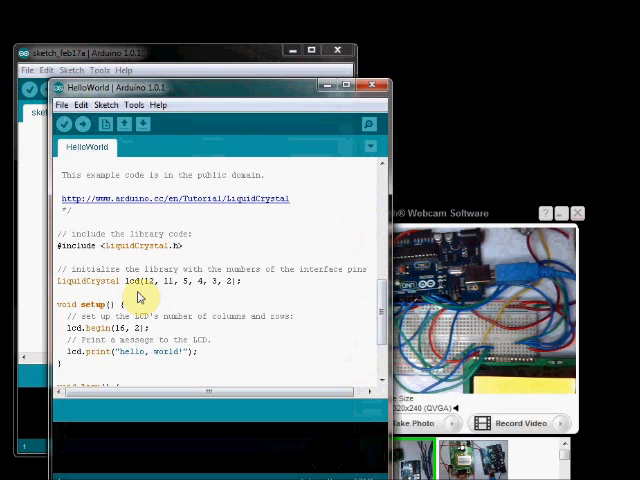
pyautogui.doubleClick(84, 280)
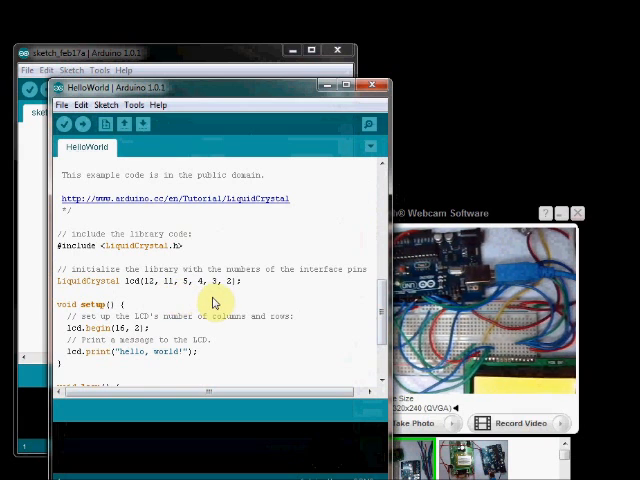
pyautogui.moveTo(296, 284)
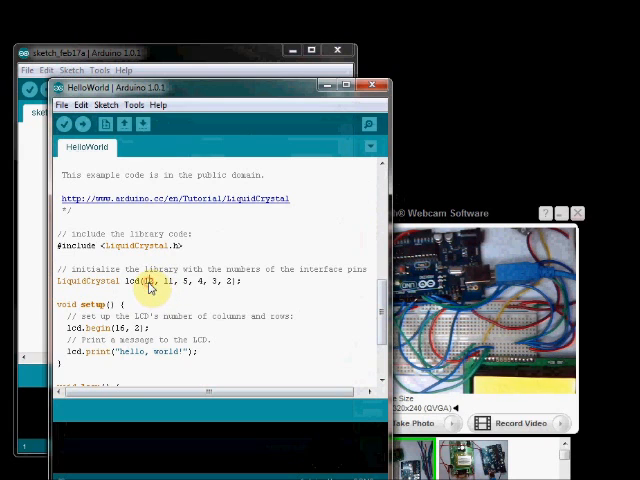
# Step: Replace the lcd() default pins with the custom pin list 2, 4, 8, 9, 10, 11
pyautogui.tripleClick(150, 280)
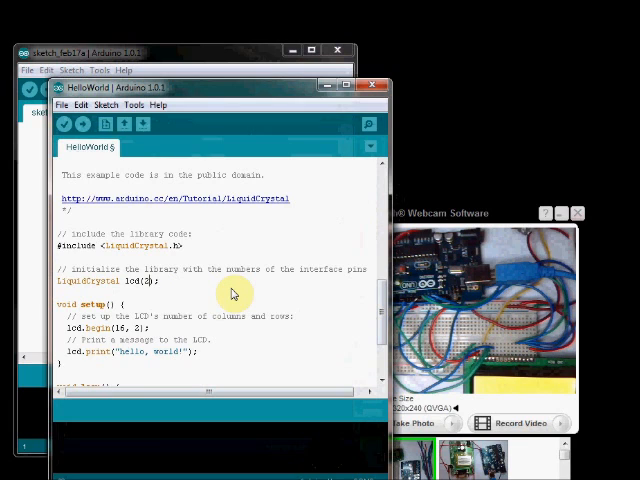
pyautogui.write(',4')
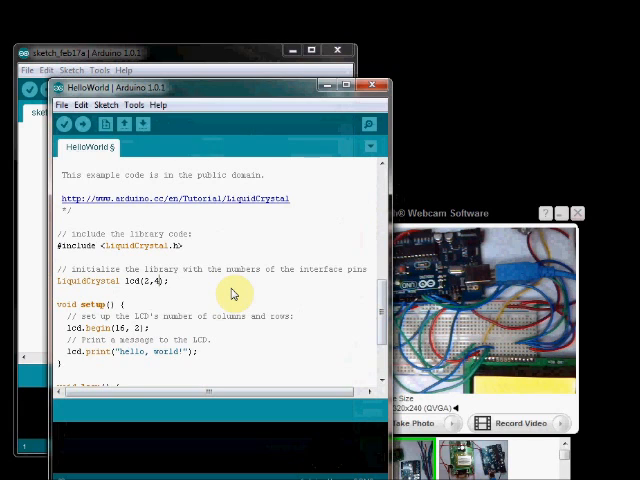
pyautogui.write('8,')
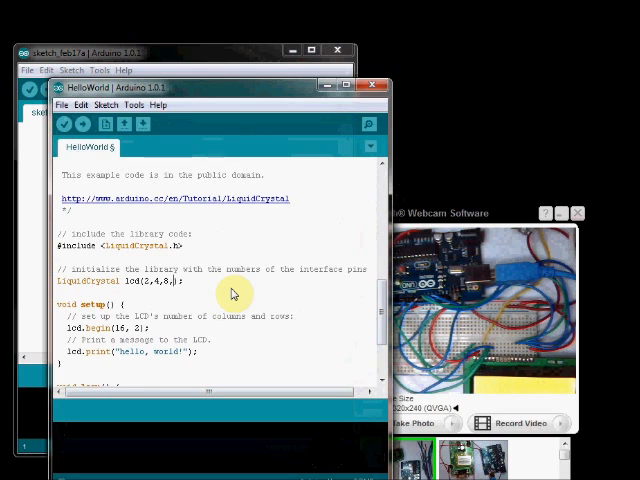
pyautogui.write('9,10,11')
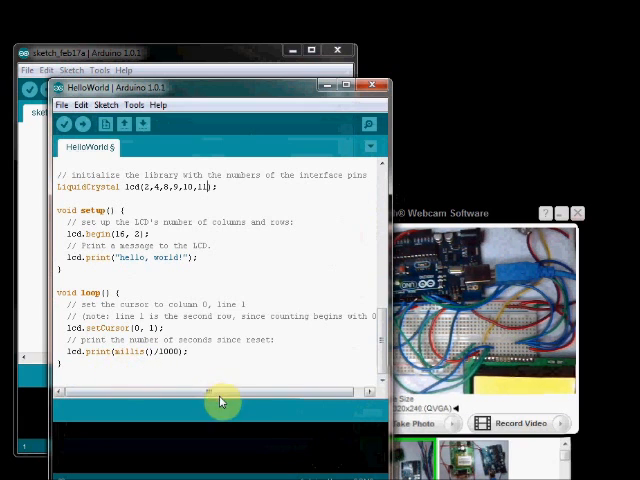
pyautogui.moveTo(82, 124)
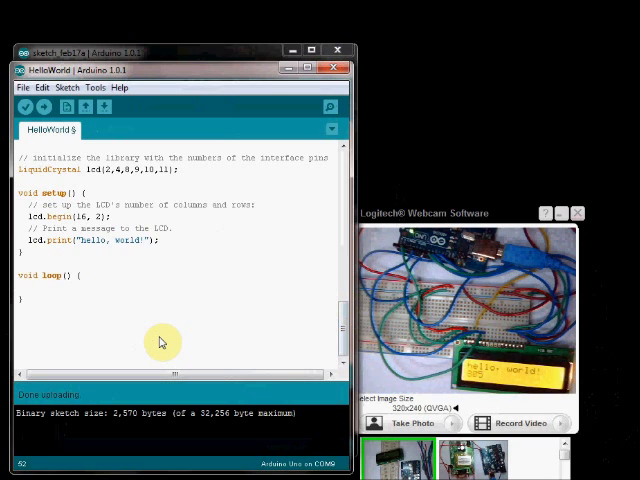
# Step: Write lcd.scrollDisplayLeft(); followed by delay(500); inside loop()
pyautogui.write('lc')
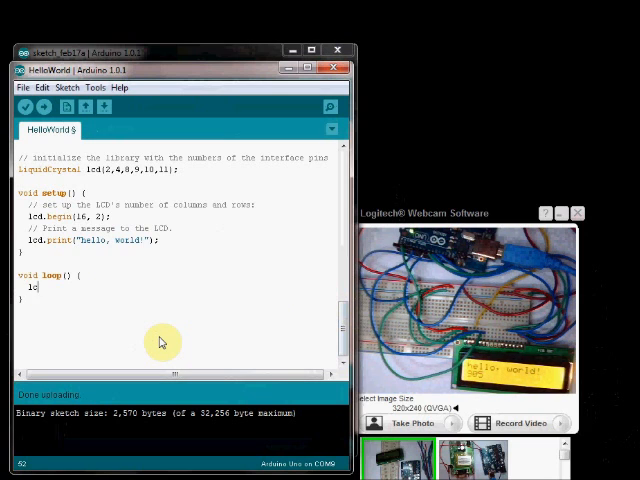
pyautogui.write('d.')
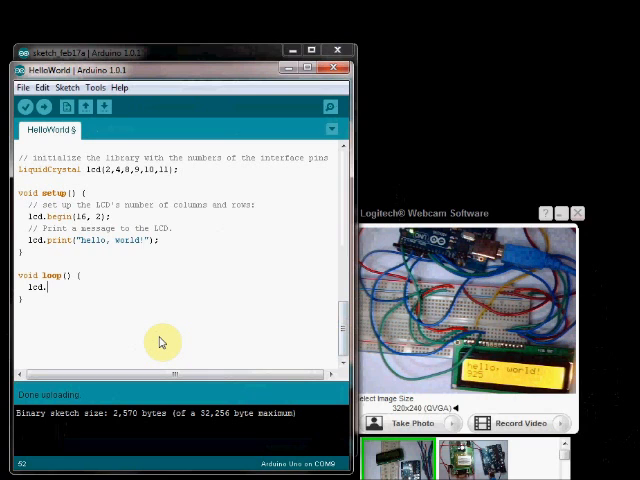
pyautogui.write('sc')
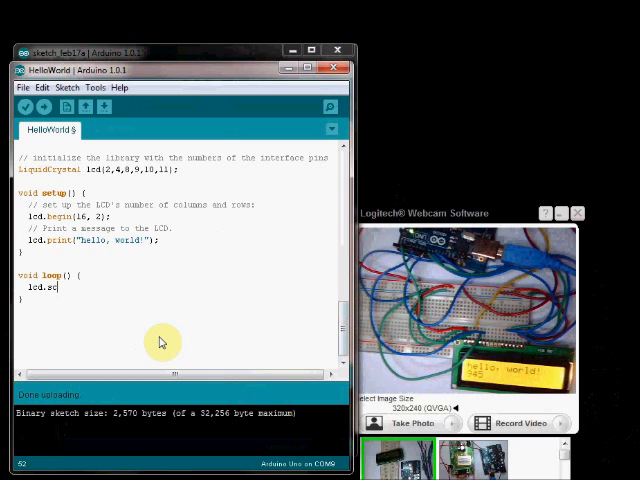
pyautogui.write('rollD')
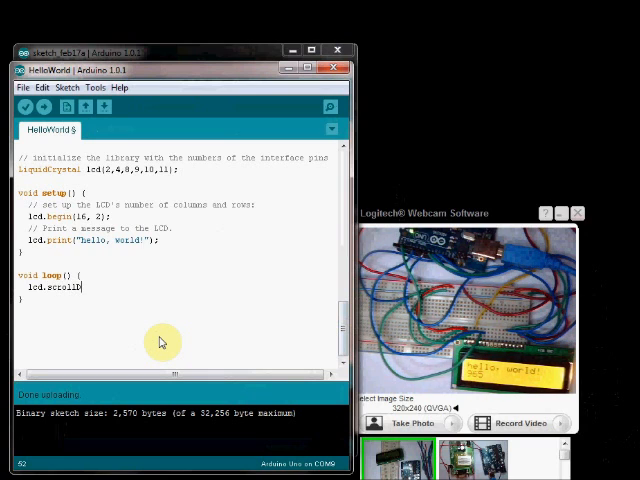
pyautogui.write('Display')
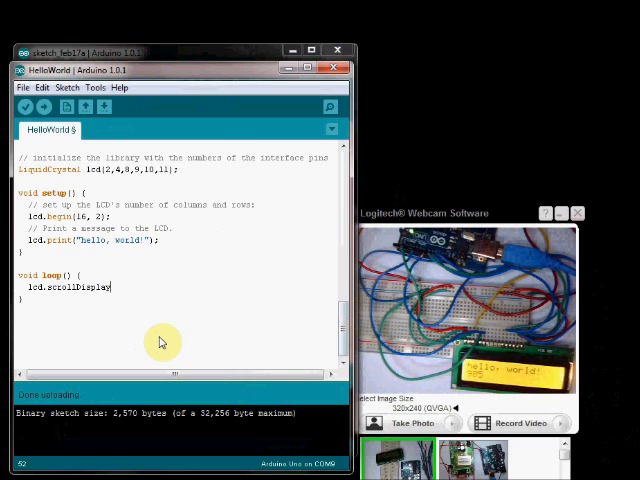
pyautogui.write('Left')
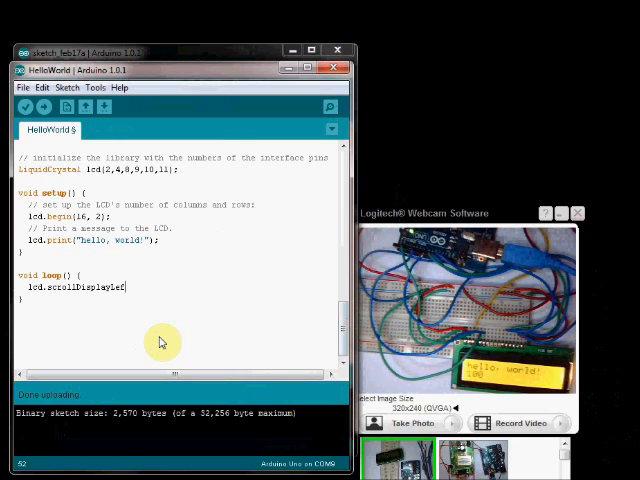
pyautogui.write('();')
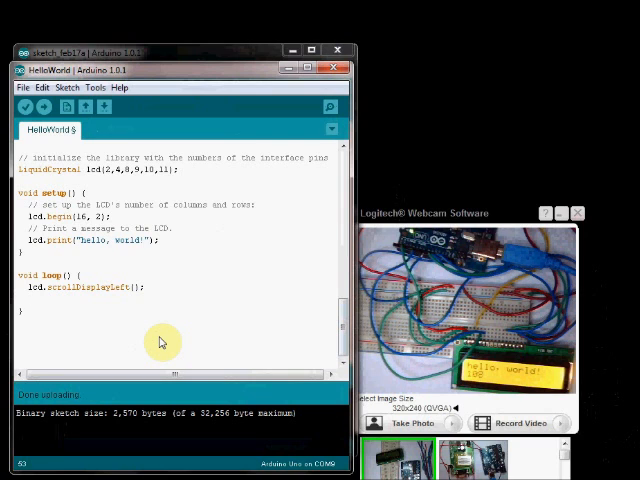
pyautogui.write('delay')
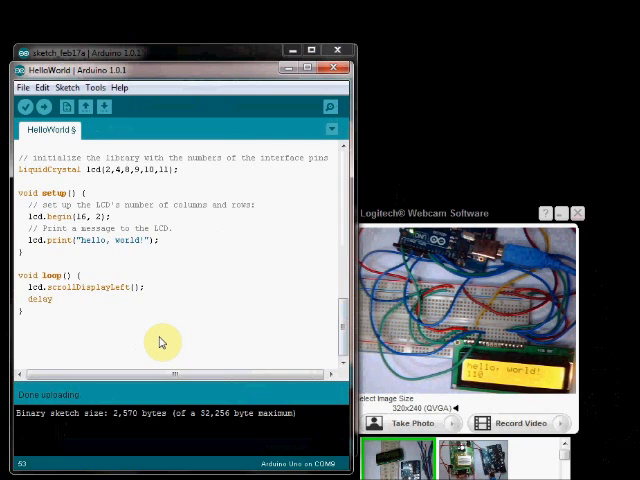
pyautogui.write('(500);')
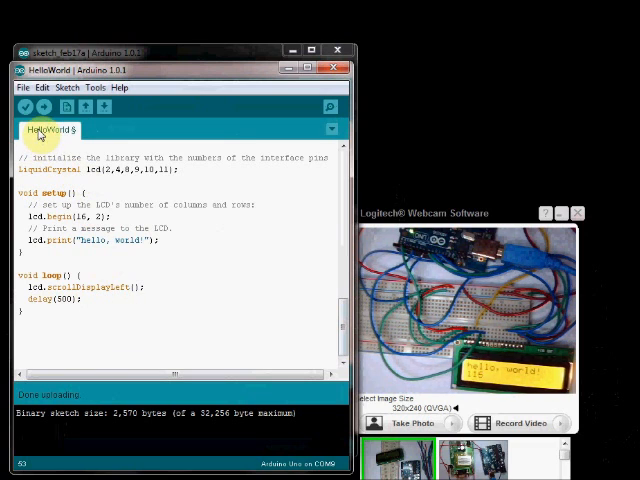
pyautogui.click(46, 108)
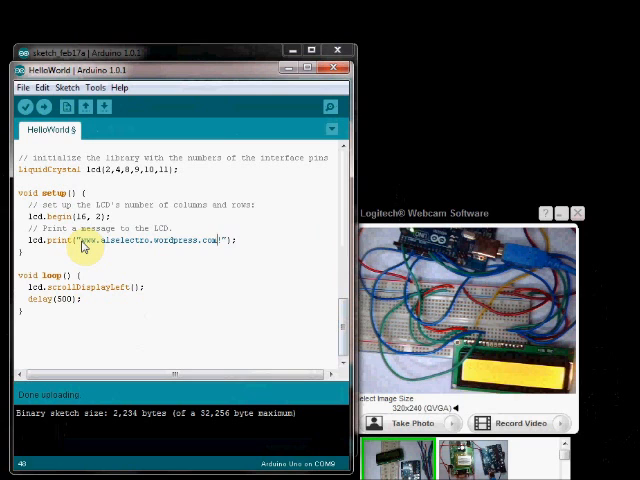
pyautogui.moveTo(44, 108)
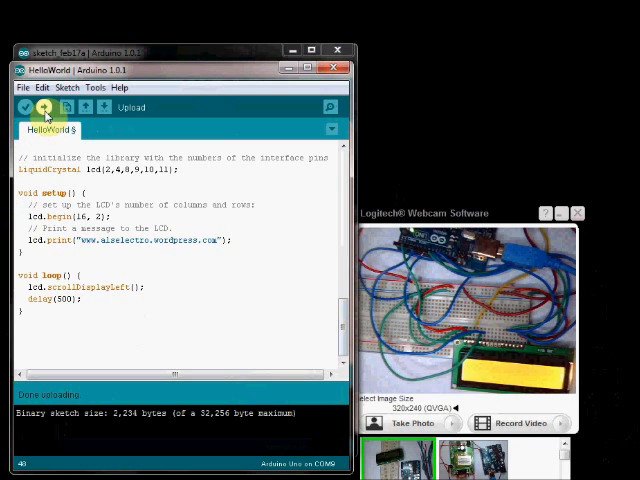
# Step: Upload the scrolling-text sketch to the connected board
pyautogui.click(46, 108)
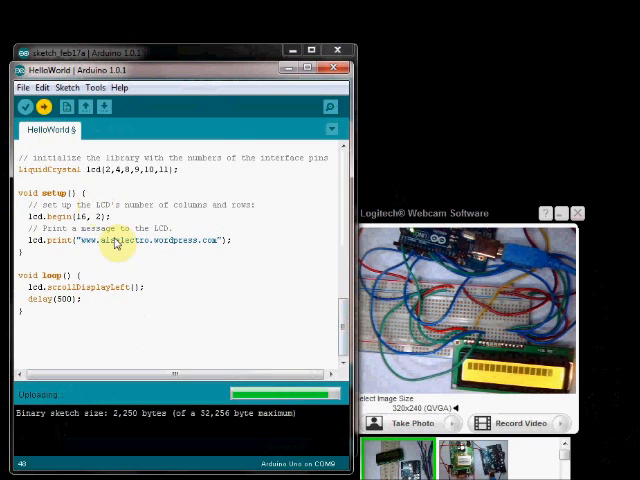